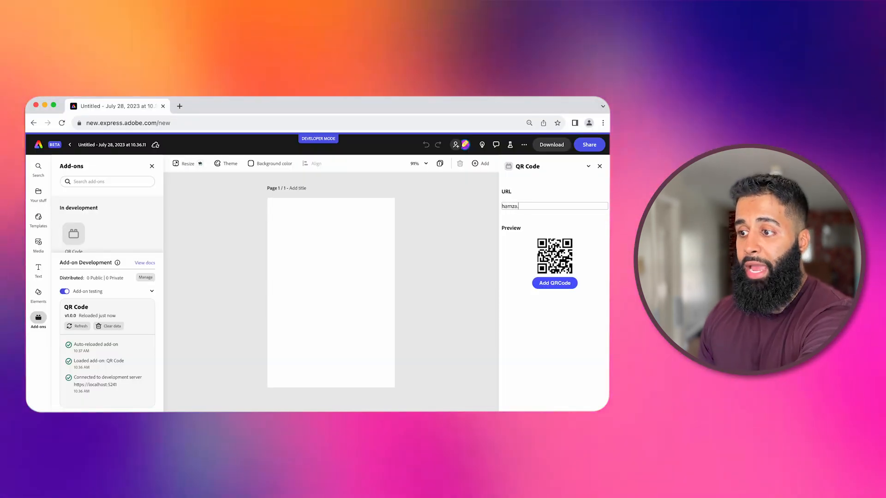
Step: Complete the URL as hamza.com so the QR code preview encodes it
{"action": "type", "text": "com"}
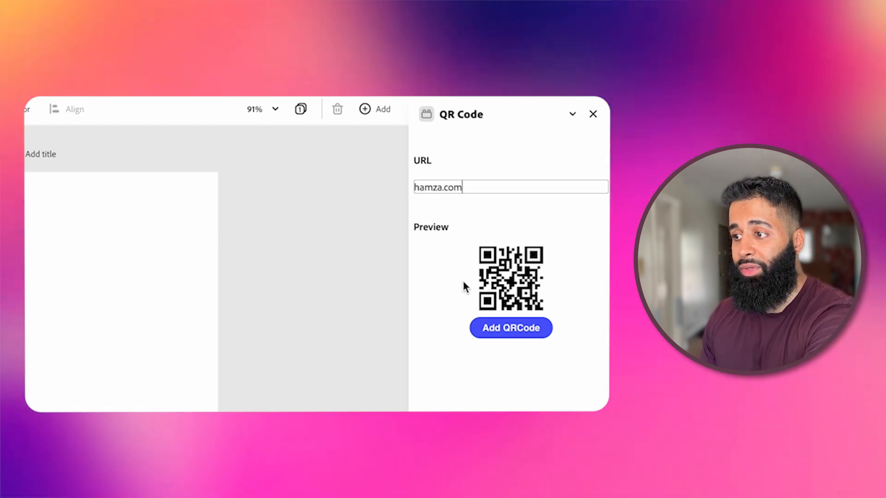
{"action": "left_click", "coordinate": [510, 328]}
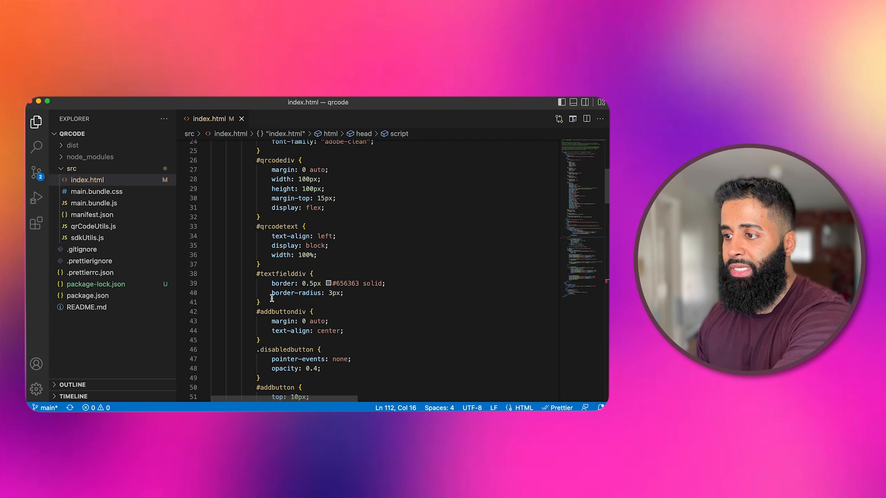
Step: Scroll index.html down to the enableDragOnElement function wiring enableDragToDocument
{"action": "scroll", "scroll_direction": "down", "scroll_amount": 3}
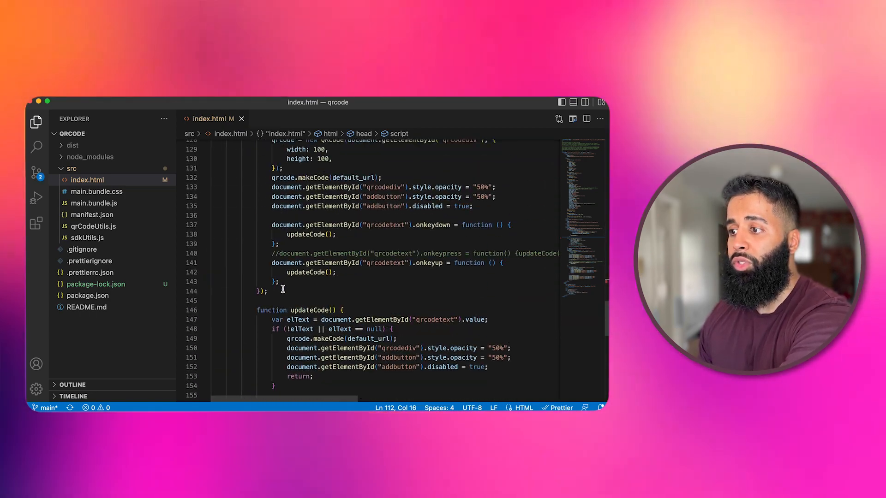
{"action": "scroll", "scroll_direction": "down", "scroll_amount": 3}
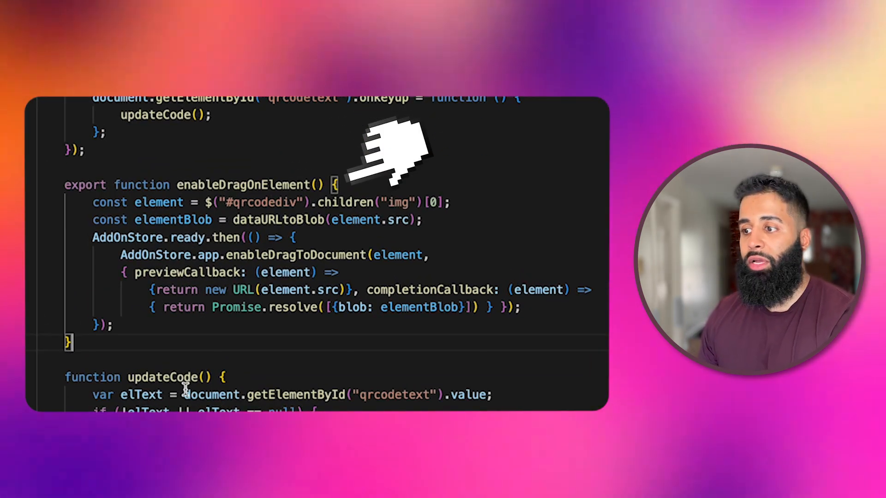
{"action": "mouse_move", "coordinate": [226, 192]}
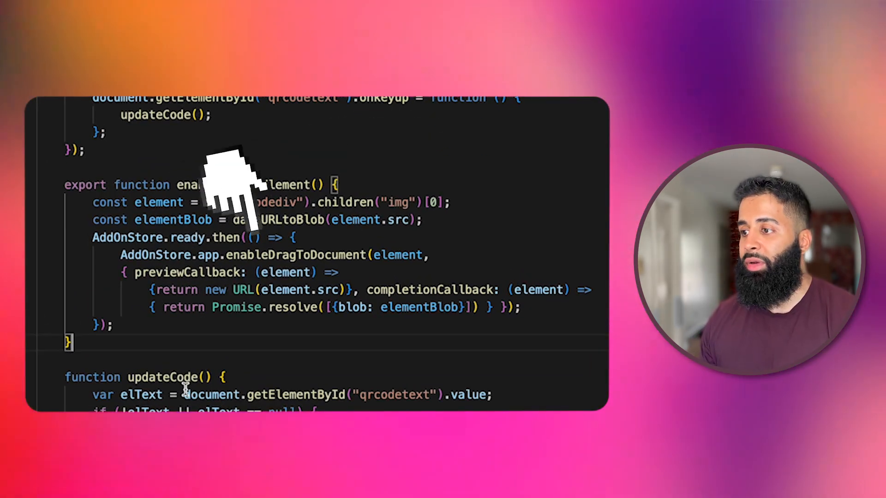
{"action": "mouse_move", "coordinate": [42, 238]}
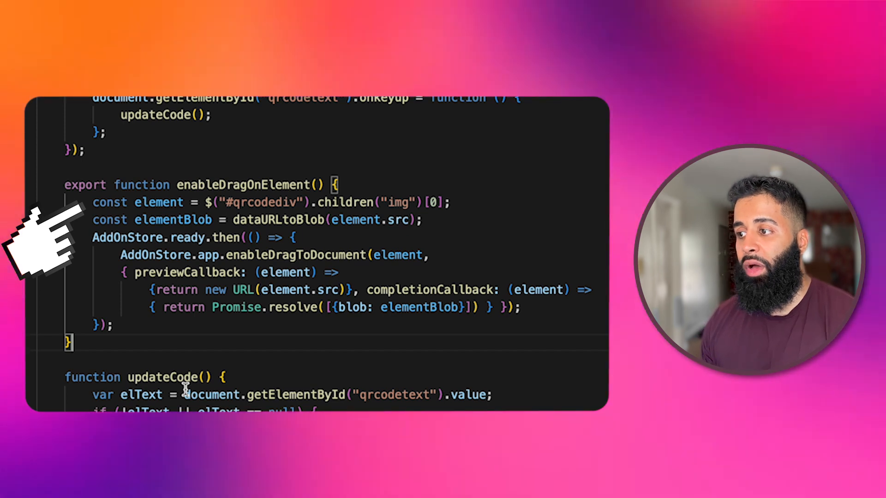
{"action": "mouse_move", "coordinate": [266, 232]}
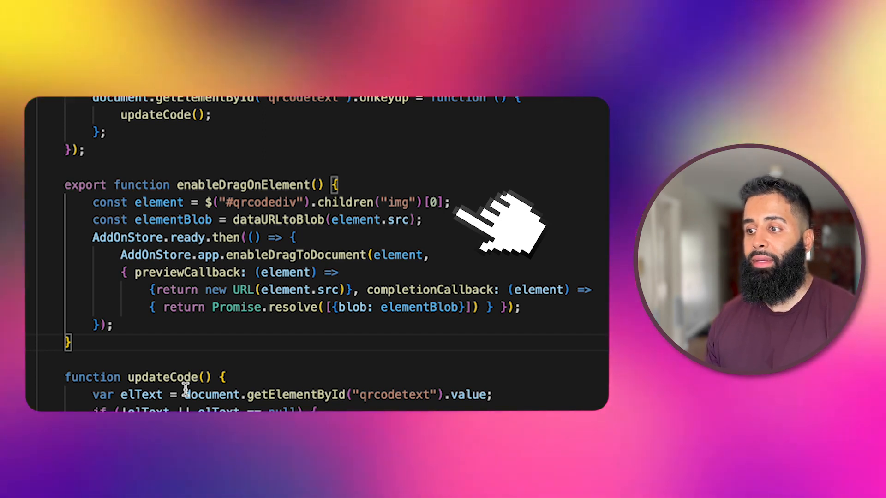
{"action": "mouse_move", "coordinate": [420, 248]}
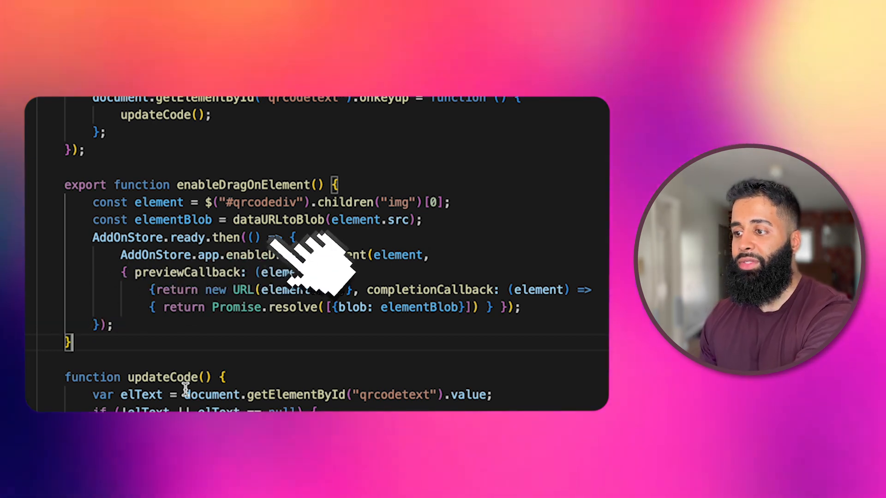
{"action": "mouse_move", "coordinate": [480, 232]}
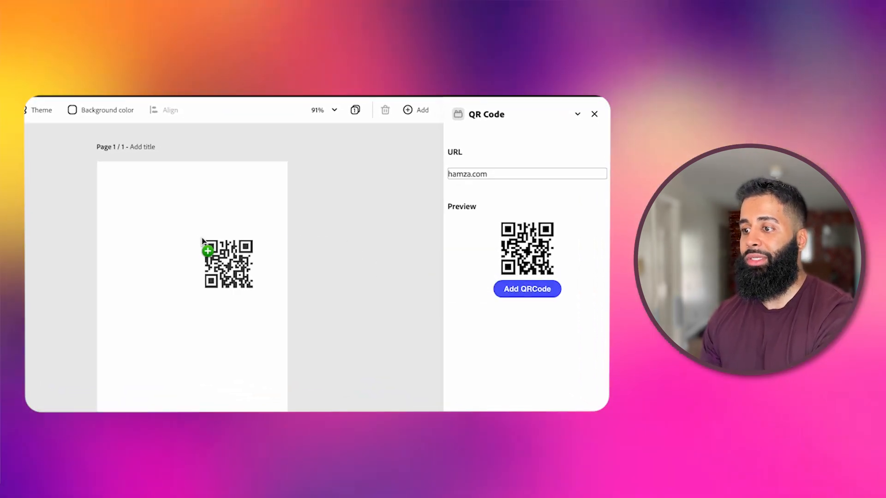
Step: Drop two more hamza.com QR codes onto the page and deselect them
{"action": "left_click", "coordinate": [526, 289]}
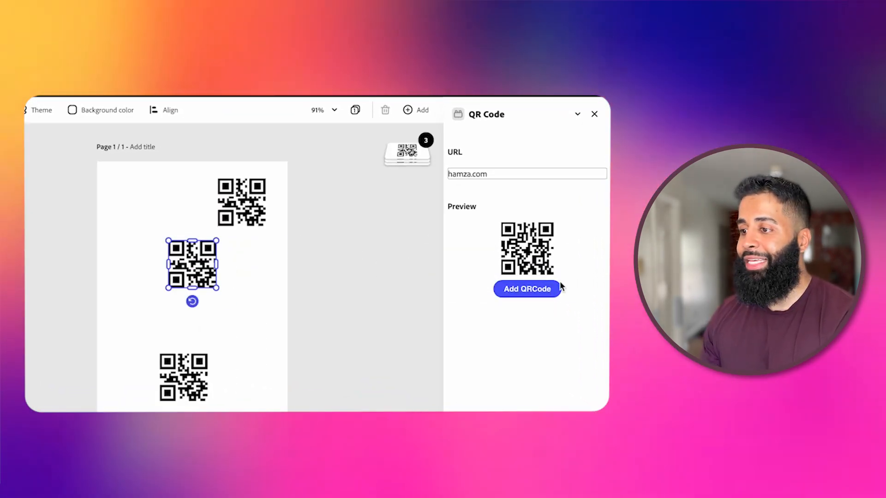
{"action": "left_click", "coordinate": [526, 289]}
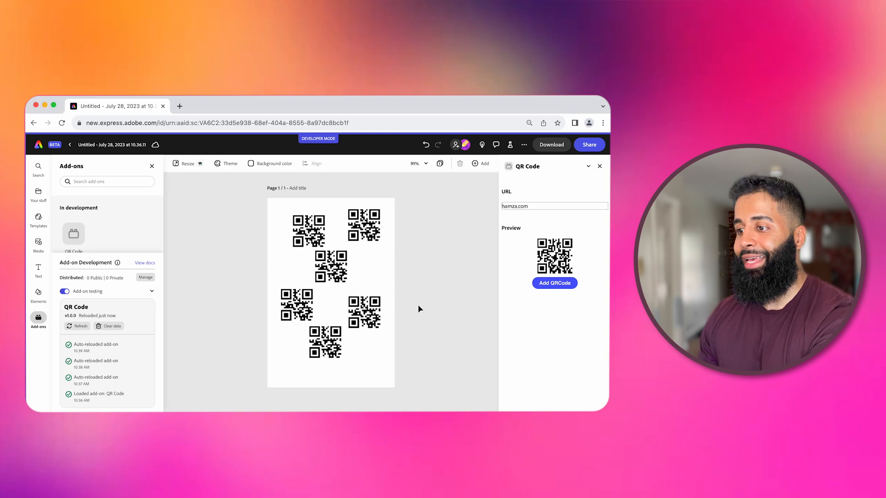
{"action": "left_click", "coordinate": [144, 263]}
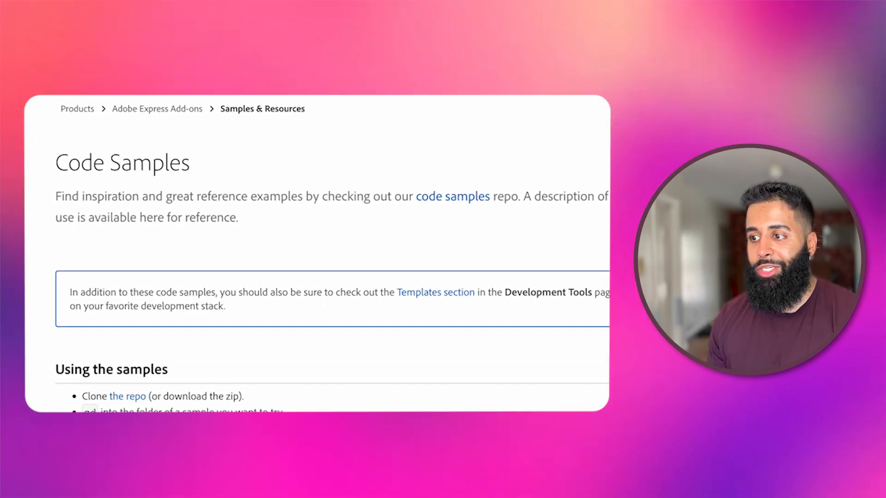
Step: Browse the Code Samples page past the QR Code entry and go to the samples repository
{"action": "scroll", "scroll_direction": "down", "scroll_amount": 3}
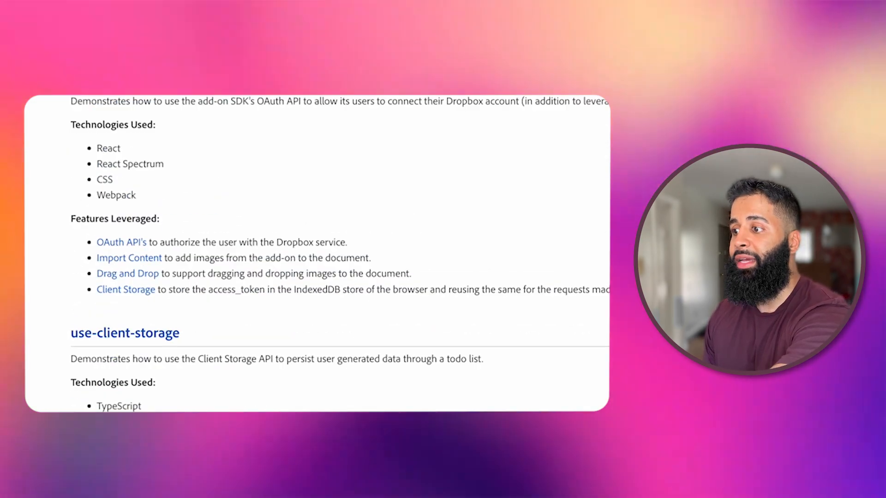
{"action": "scroll", "scroll_direction": "down", "scroll_amount": 3}
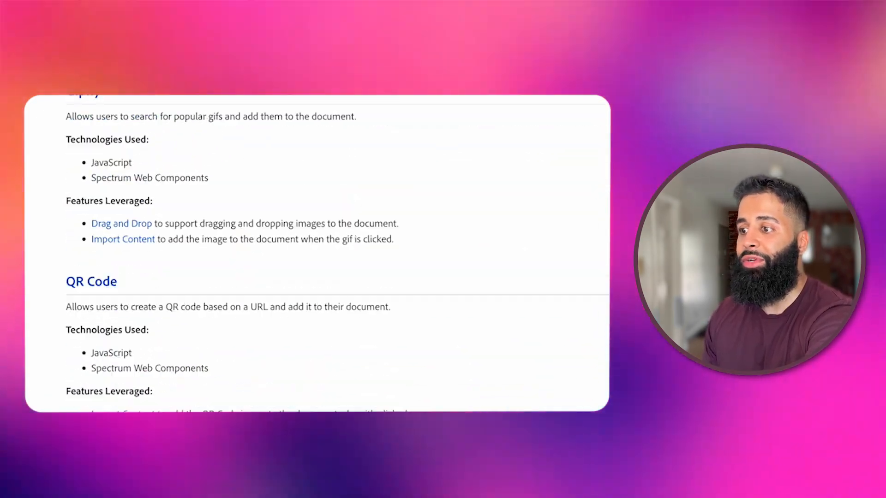
{"action": "scroll", "scroll_direction": "down", "scroll_amount": 3}
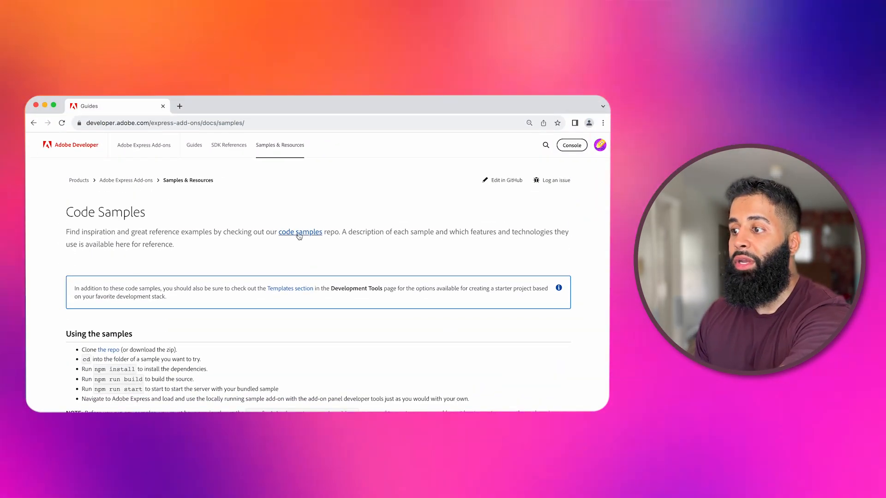
{"action": "left_click", "coordinate": [300, 231]}
{"action": "type", "text": "g"}
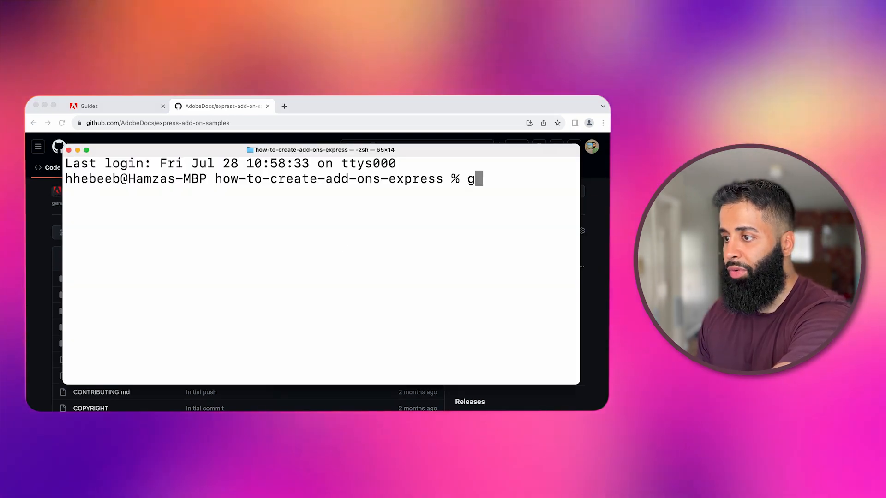
Step: Clone express-add-on-samples from GitHub and run npm install in dialog-add-on
{"action": "type", "text": "it clone https://github.com/AdobeDocs/express-add-on-samples.git"}
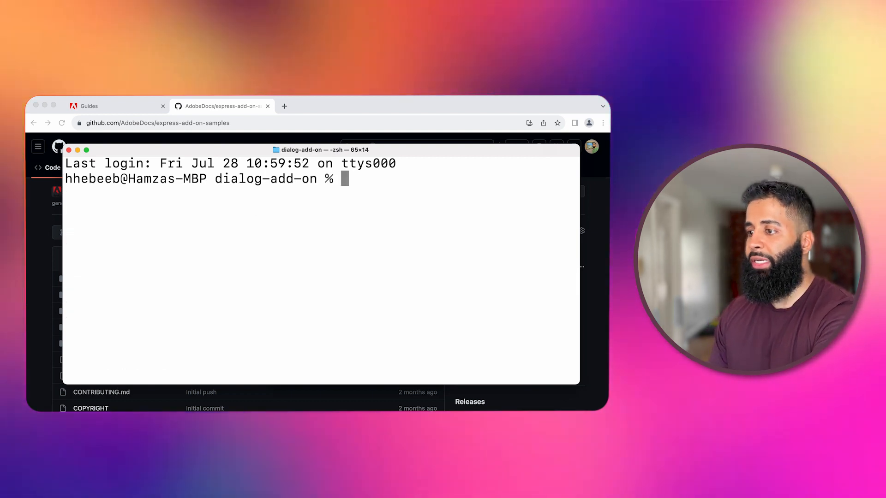
{"action": "type", "text": "npm install"}
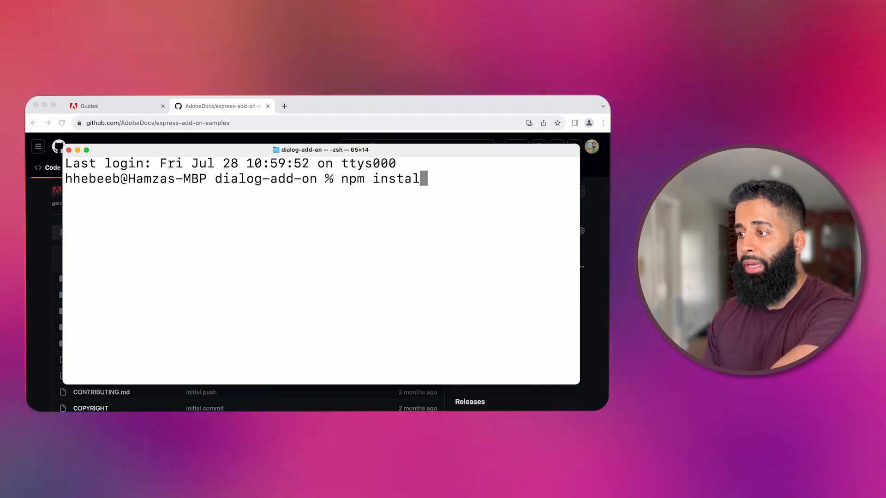
{"action": "key", "text": "Return"}
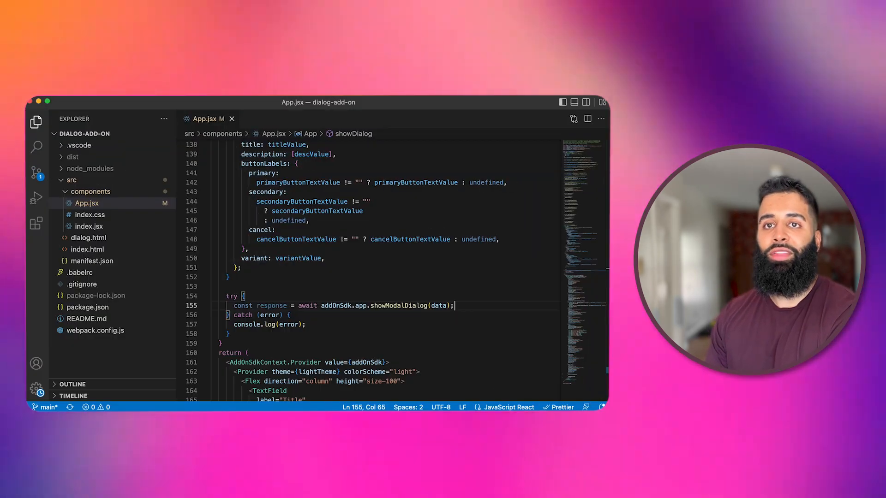
Step: Scroll App.jsx to the showDialog function that calls showModalDialog
{"action": "scroll", "scroll_direction": "down", "scroll_amount": 3}
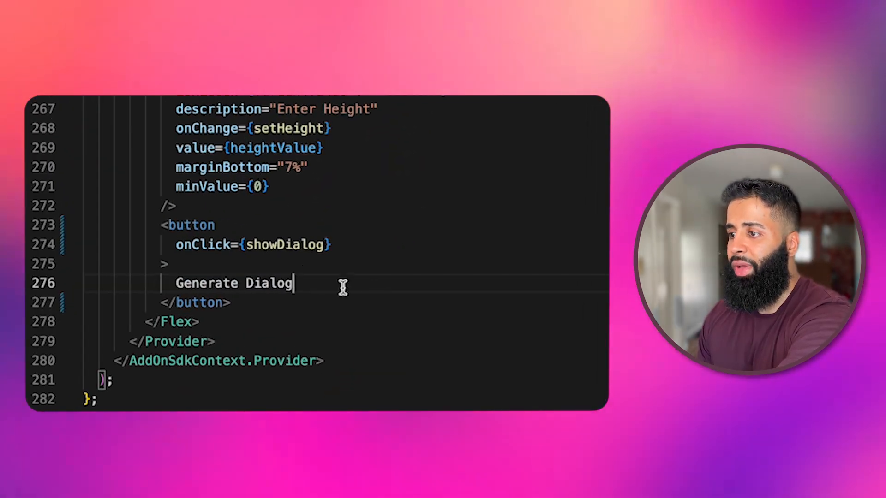
{"action": "mouse_move", "coordinate": [362, 273]}
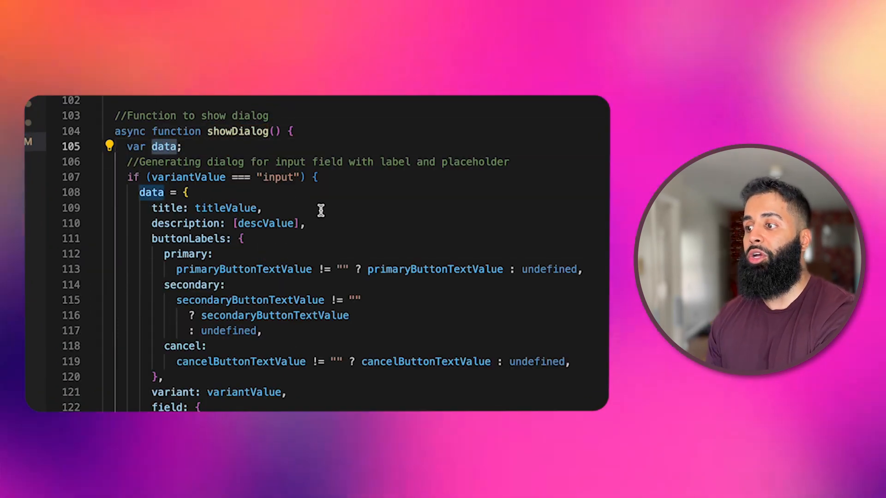
{"action": "scroll", "scroll_direction": "down", "scroll_amount": 3}
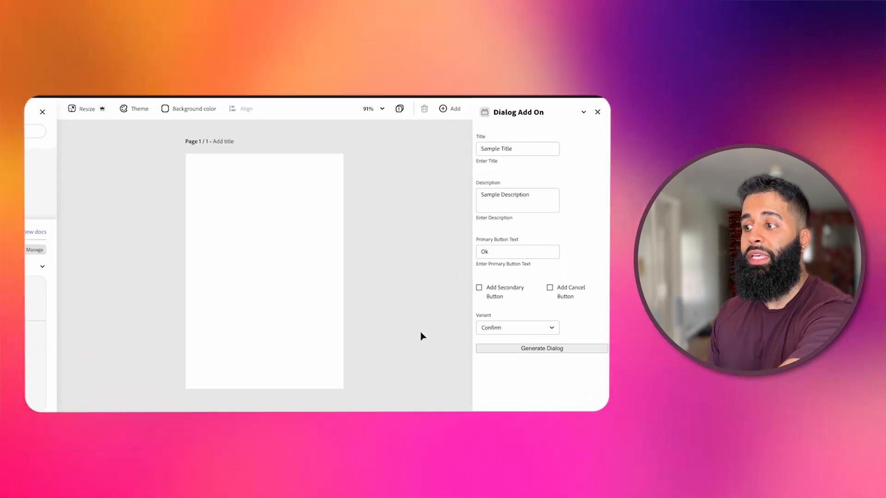
Step: Generate the Confirm-variant dialog with Sample Title and Sample Description
{"action": "left_click", "coordinate": [540, 347]}
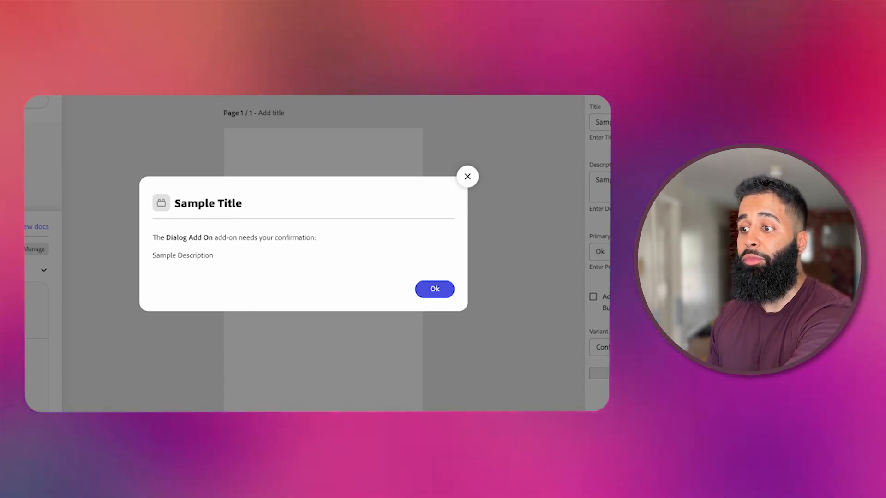
{"action": "mouse_move", "coordinate": [277, 307]}
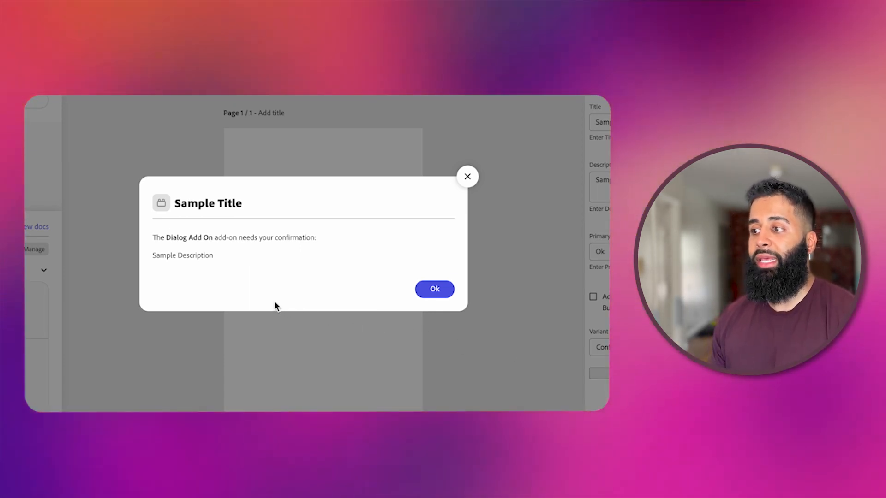